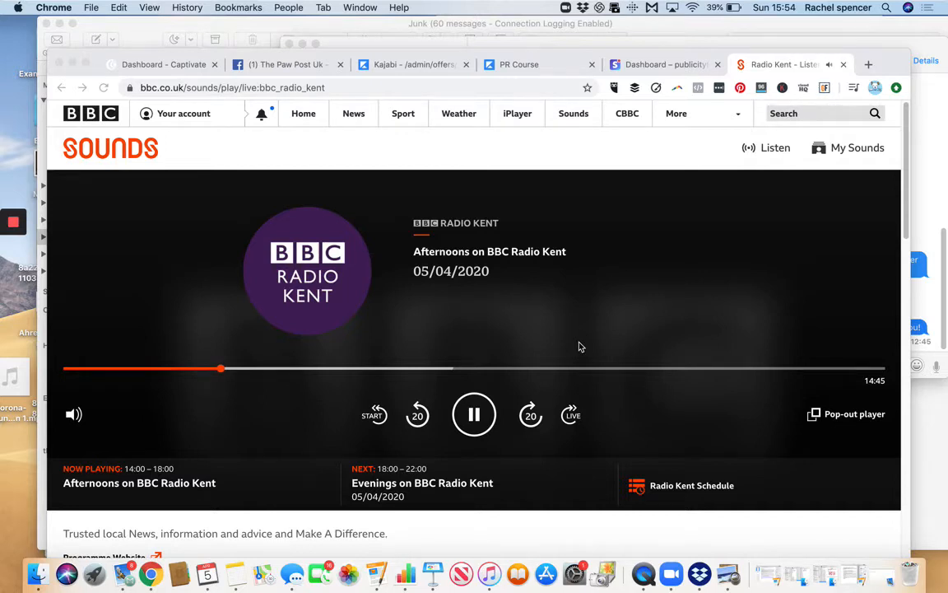
pyautogui.moveTo(532, 222)
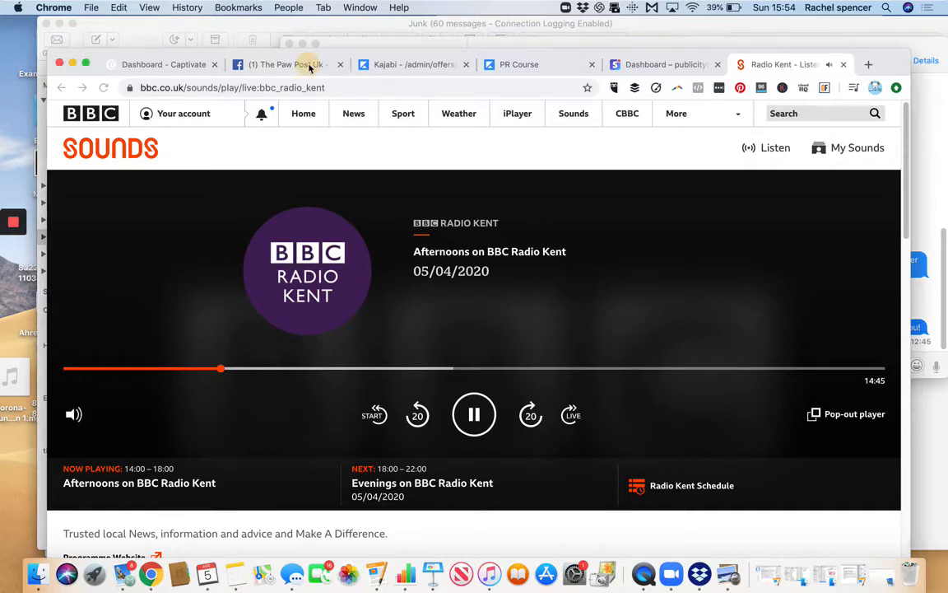
# - Switch to The Paw Post Uk Facebook tab while Radio Kent keeps playing
pyautogui.click(283, 64)
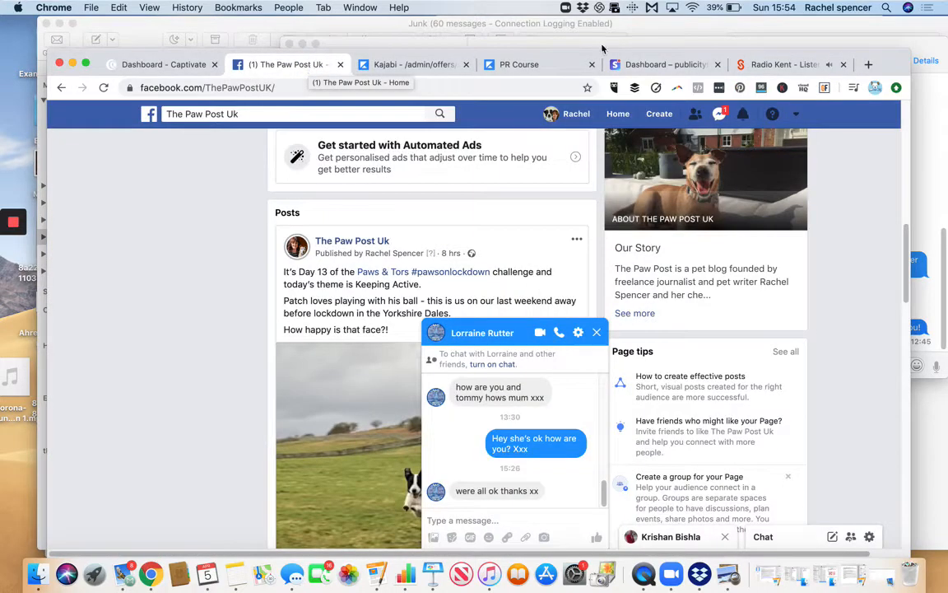
# - Return to the BBC Sounds tab playing Afternoons on BBC Radio Kent live
pyautogui.click(778, 64)
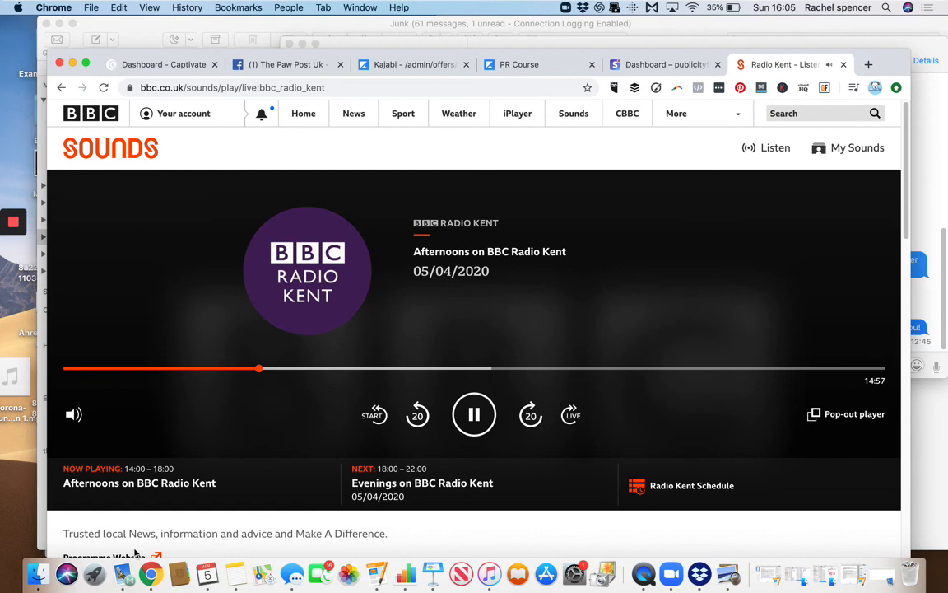
pyautogui.moveTo(442, 588)
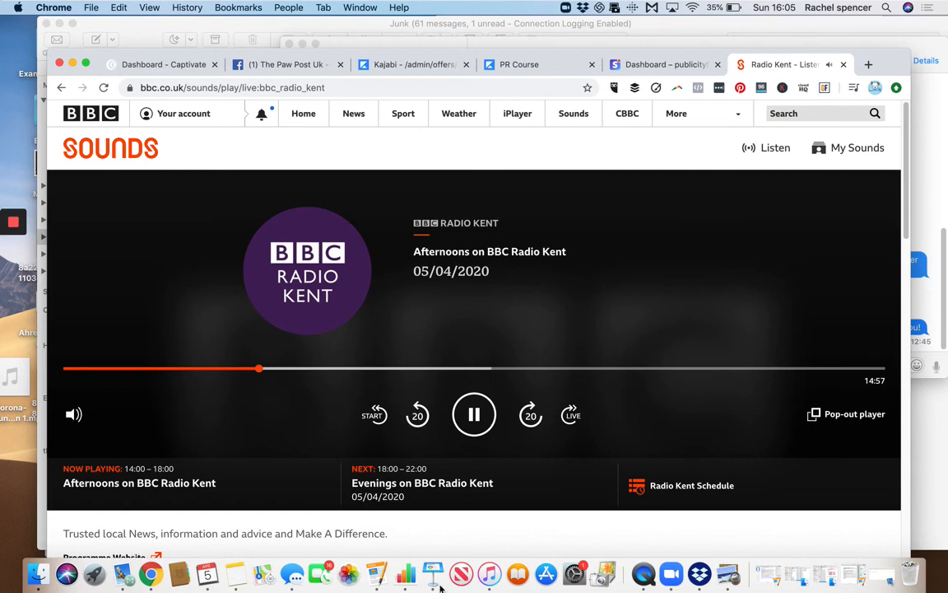
pyautogui.moveTo(94, 572)
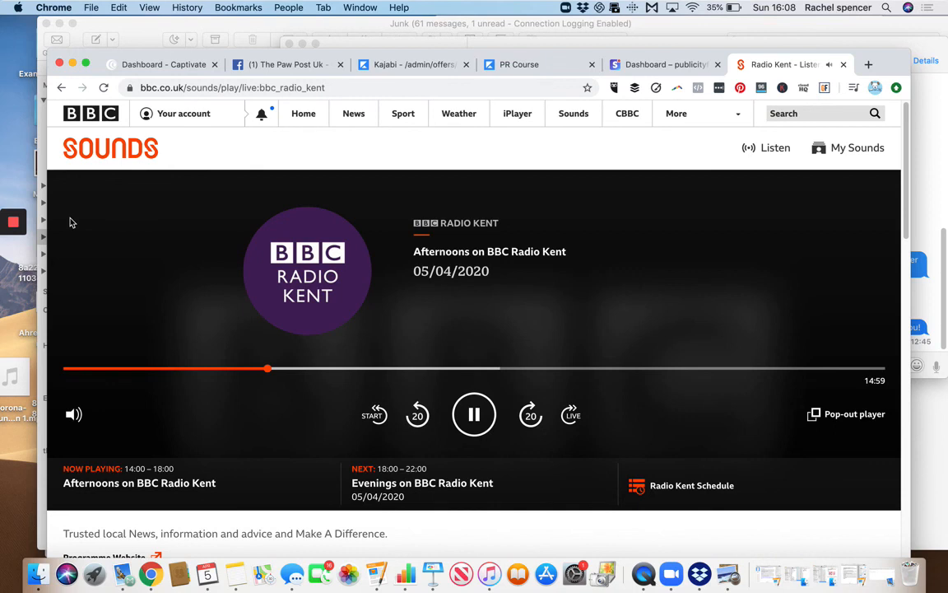
pyautogui.moveTo(40, 222)
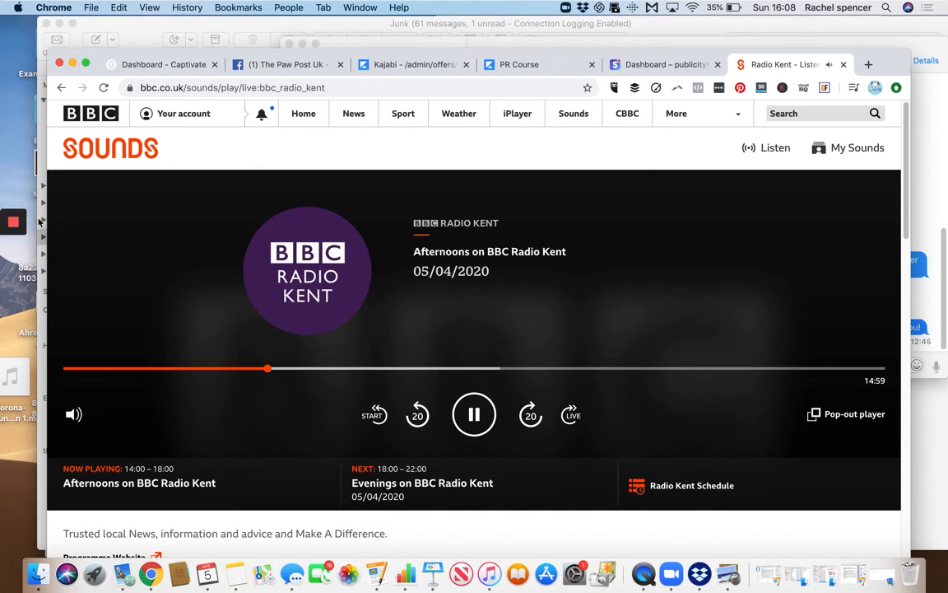